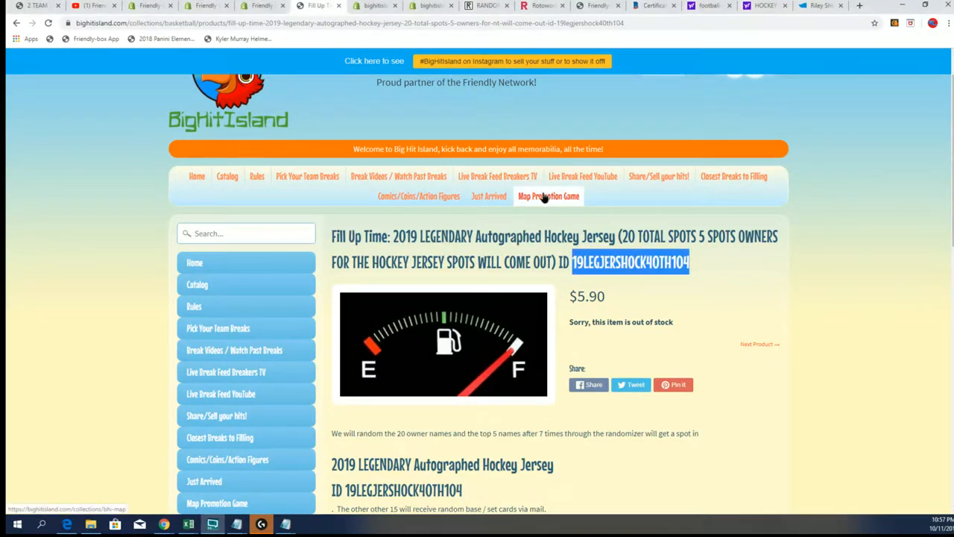
Open the Map Promotion Game page from the store's top navigation.
left_click(548, 196)
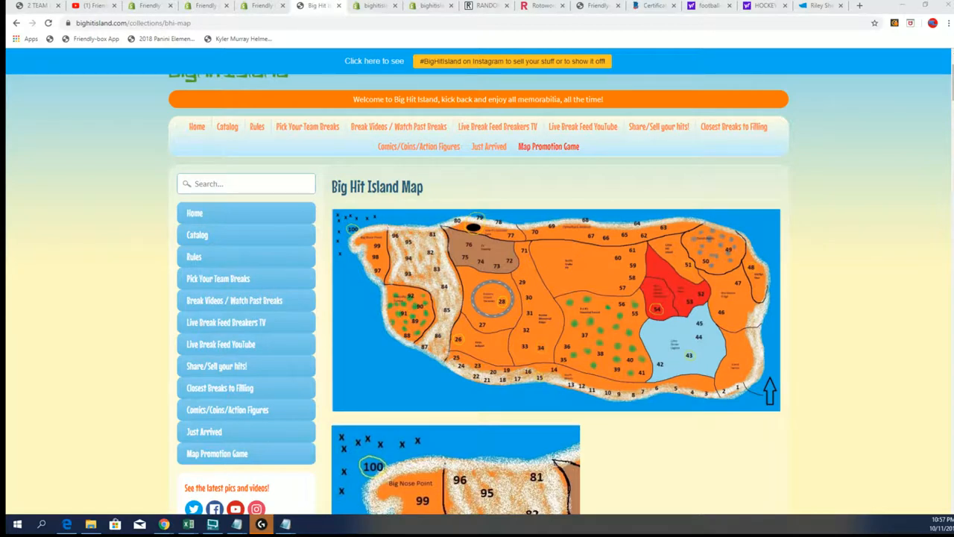
Bring the Untitled Notepad window with the jersey's spot owner names to the front.
left_click(284, 524)
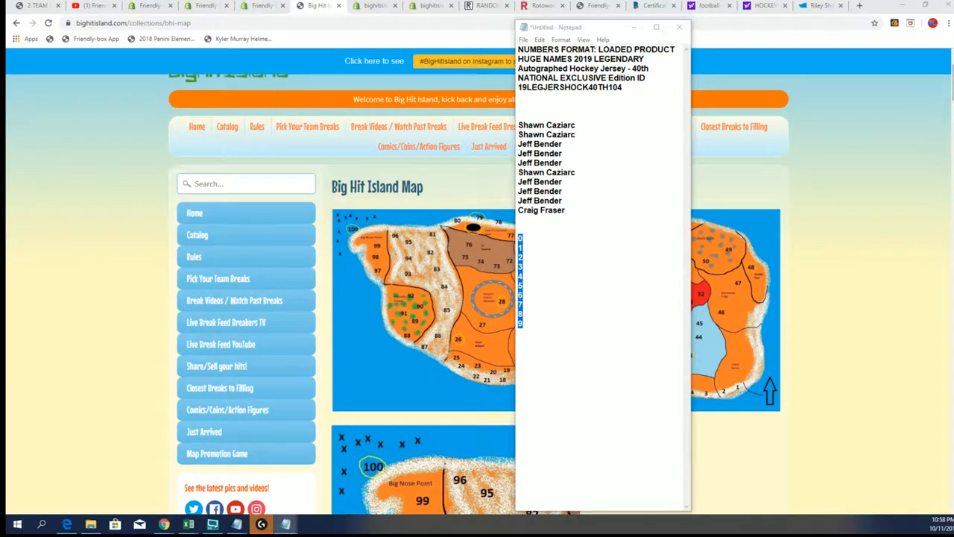
Minimize the Notepad owner list to reveal the Big Hit Island map page.
left_click(188, 524)
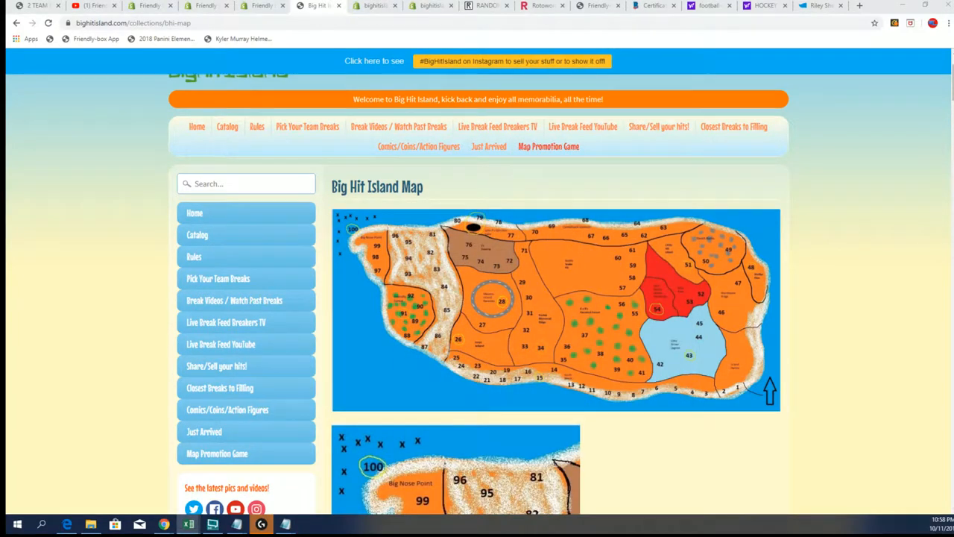
Put Excel's ten numbered owners into the RANDOM.ORG List Randomizer's item box.
left_click(188, 524)
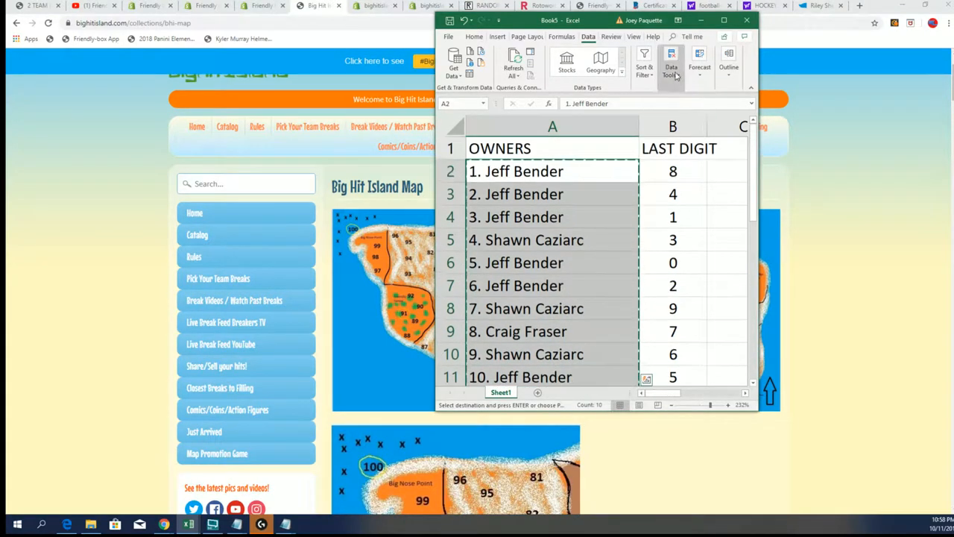
left_click(487, 5)
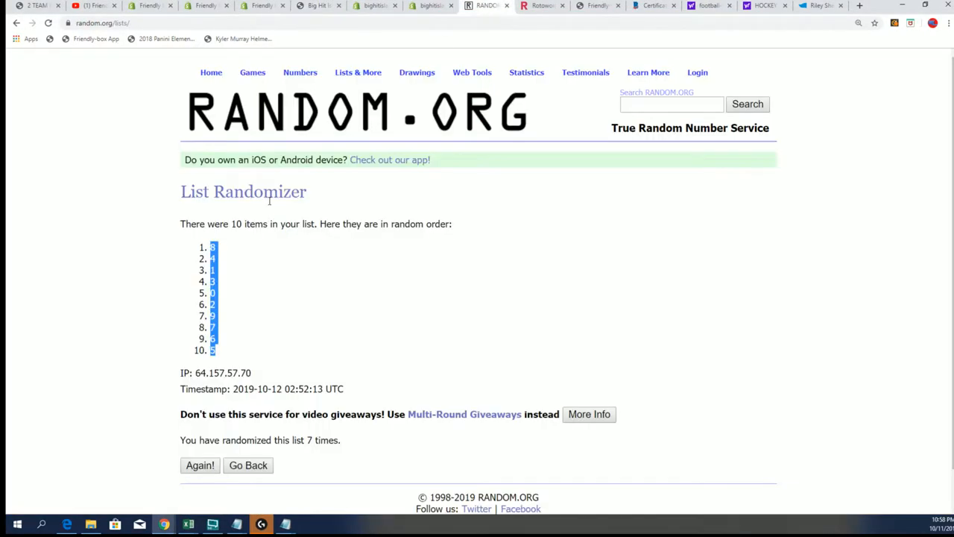
left_click(247, 464)
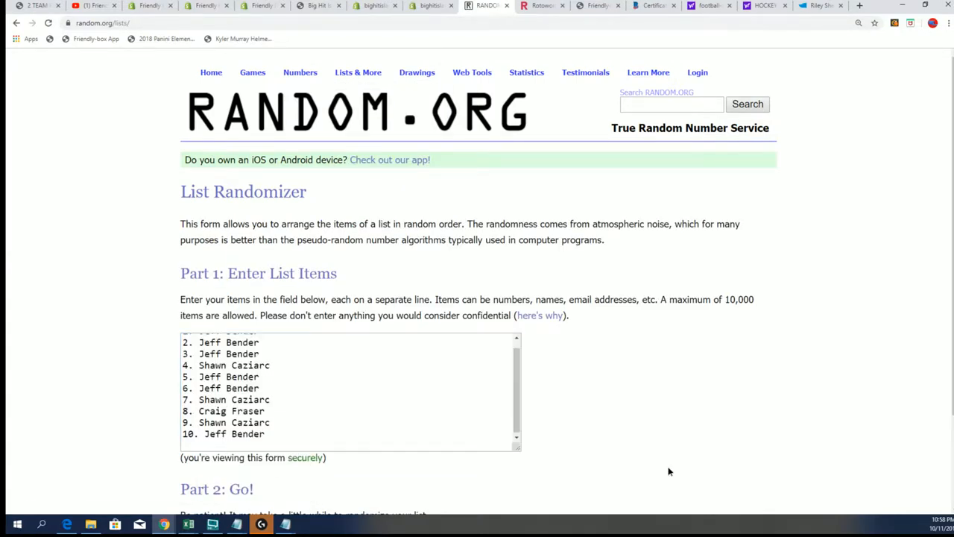
scroll("down", 3)
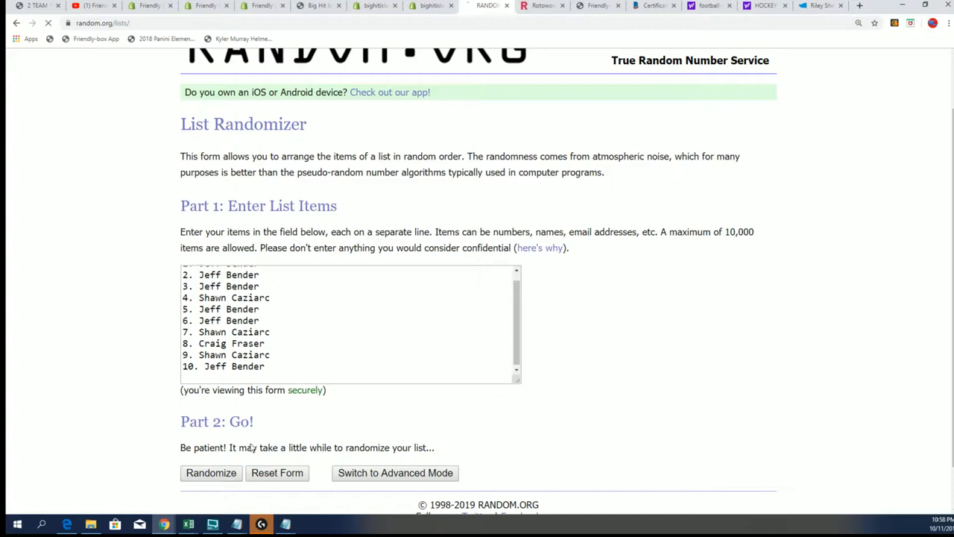
left_click(211, 472)
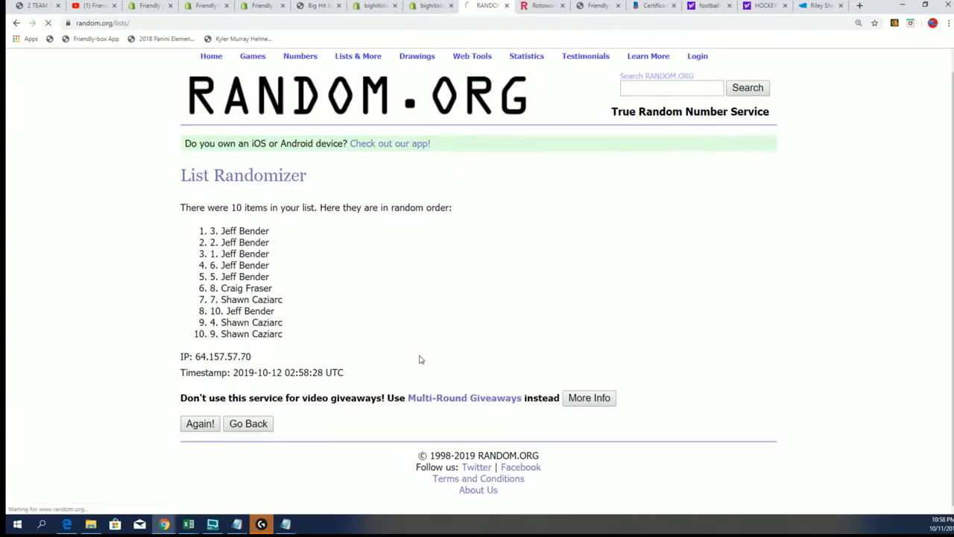
left_click(200, 424)
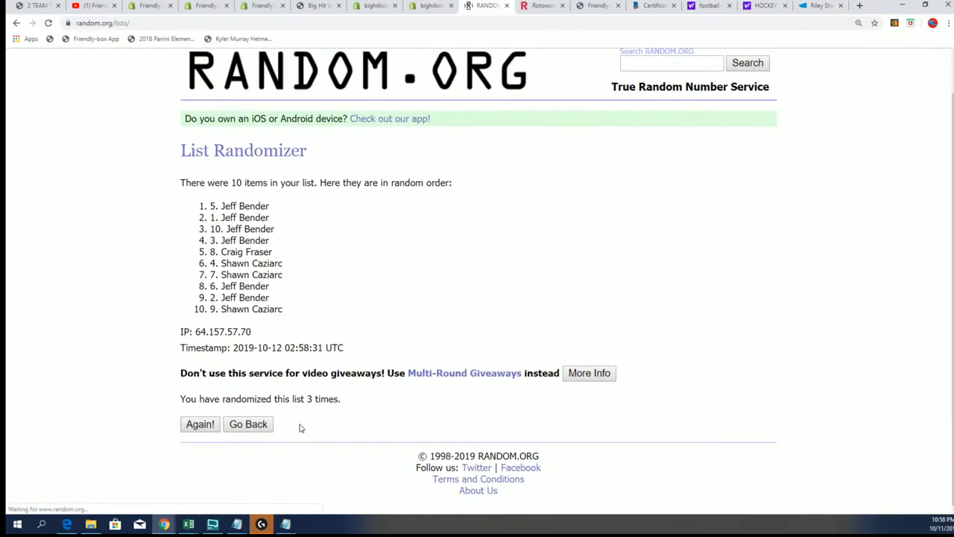
left_click(200, 423)
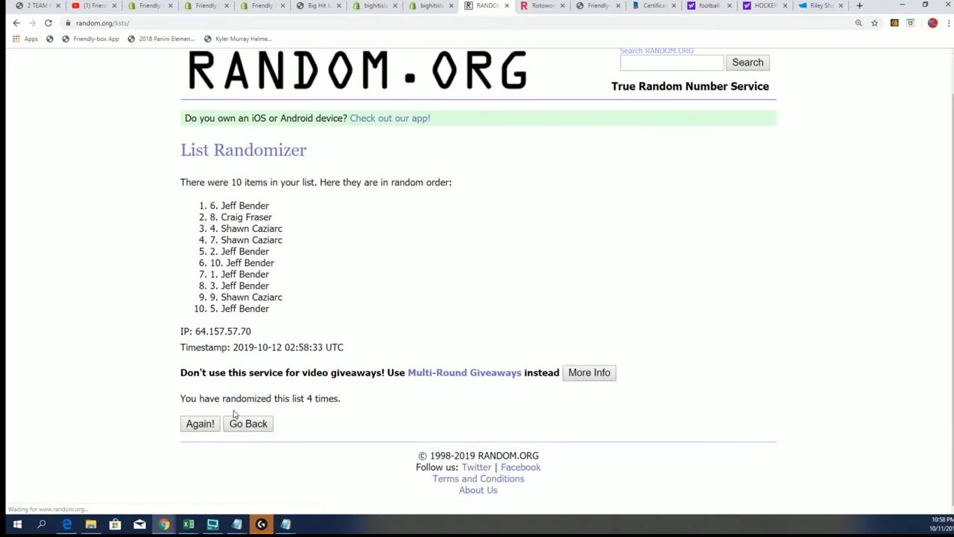
left_click(200, 424)
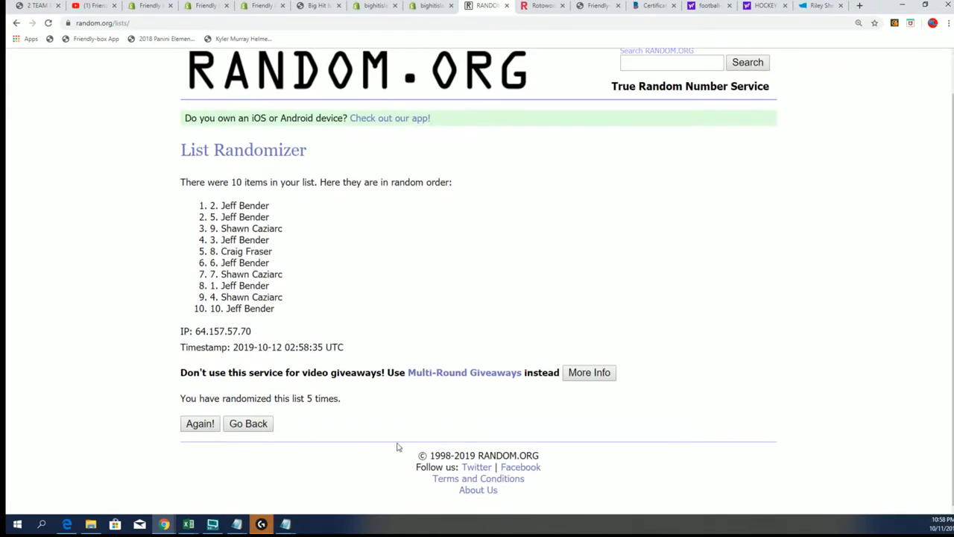
left_click(200, 422)
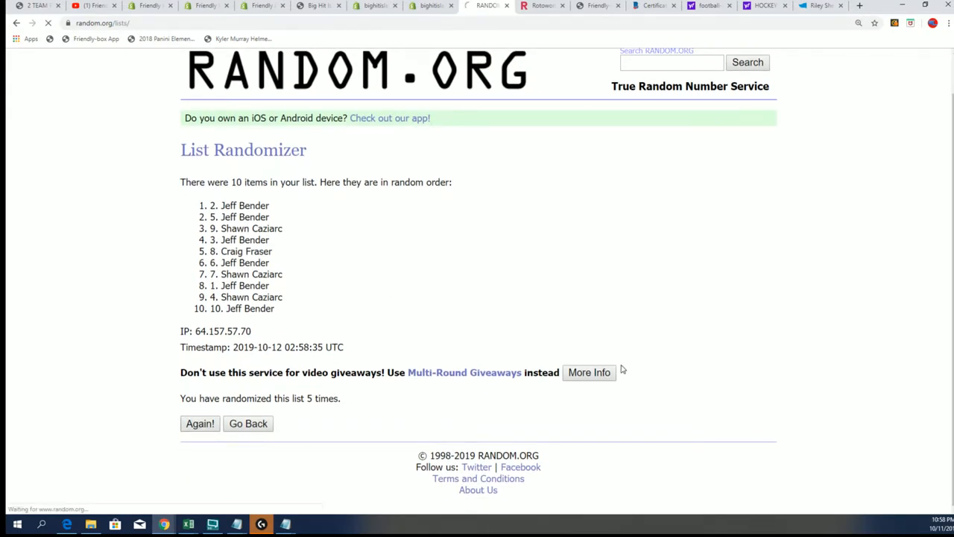
left_click(199, 424)
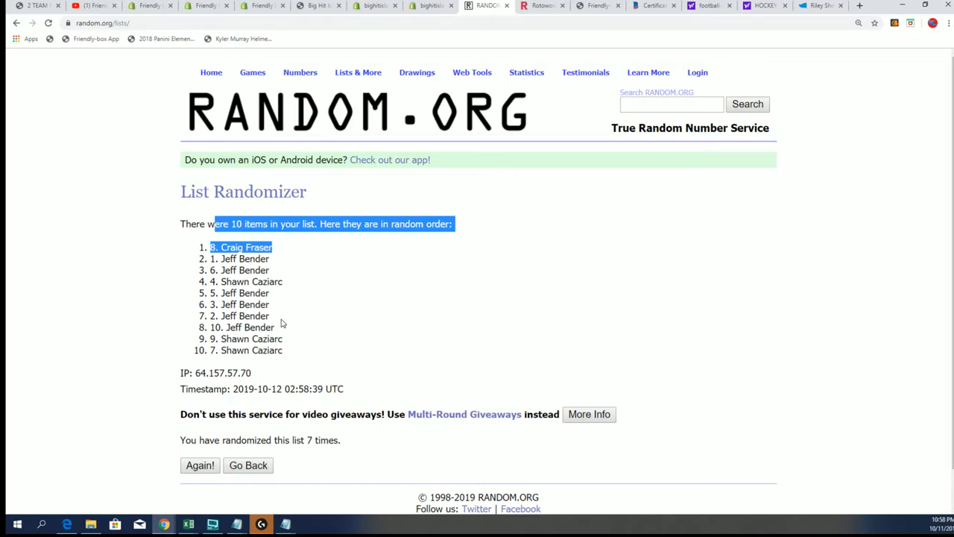
mouse_move(371, 313)
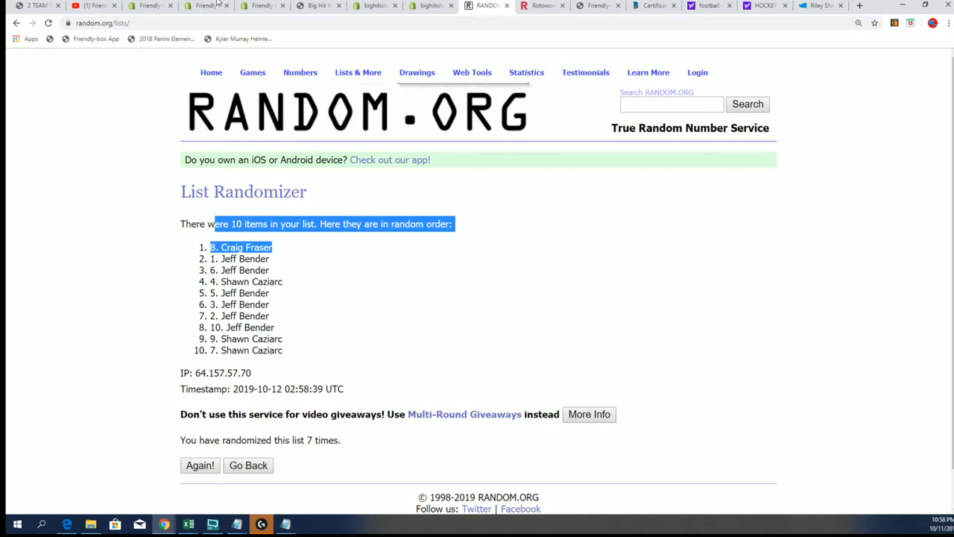
left_click(316, 5)
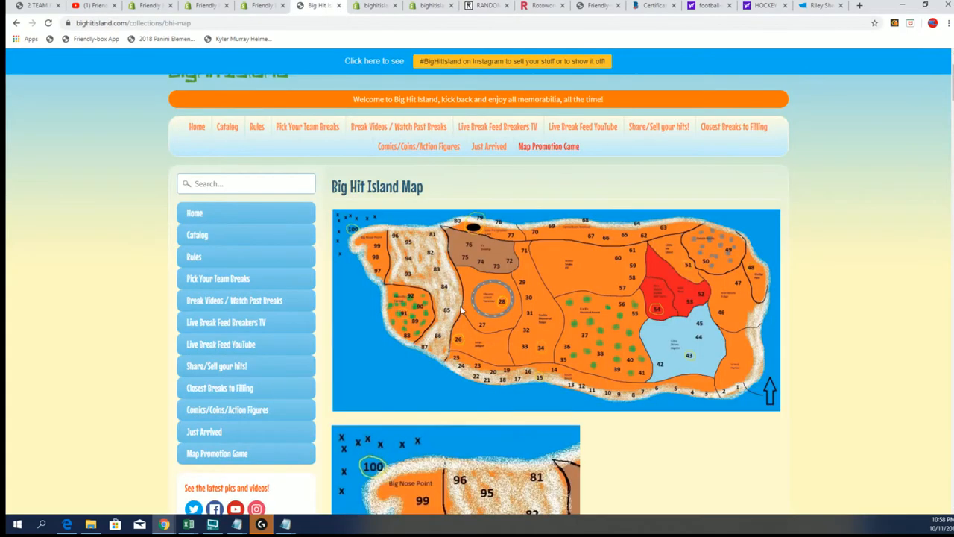
double_click(376, 187)
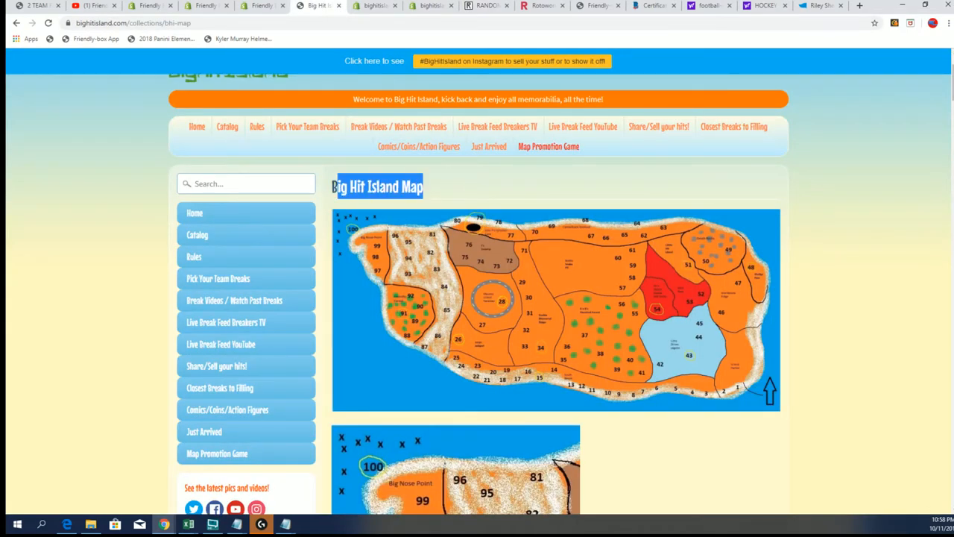